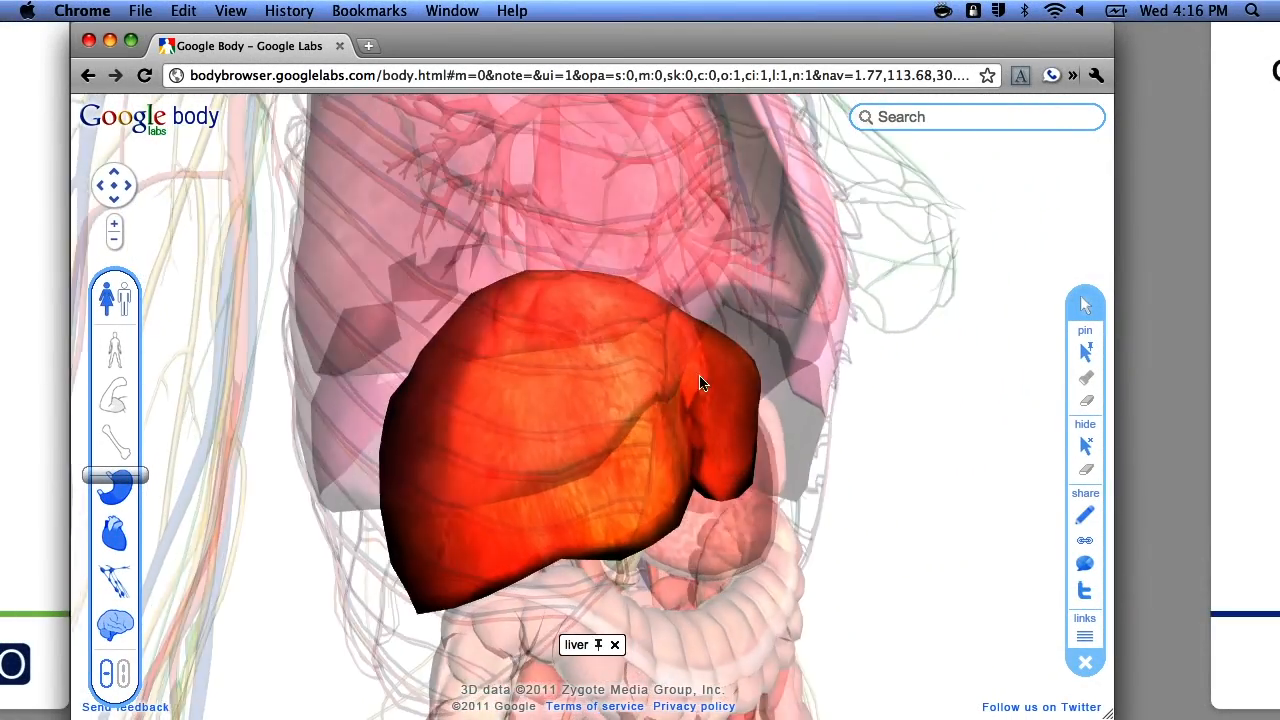
Rotate the highlighted liver in the 3D view to see another side
{"action": "left_click_drag", "start_coordinate": [700, 383], "coordinate": [925, 320]}
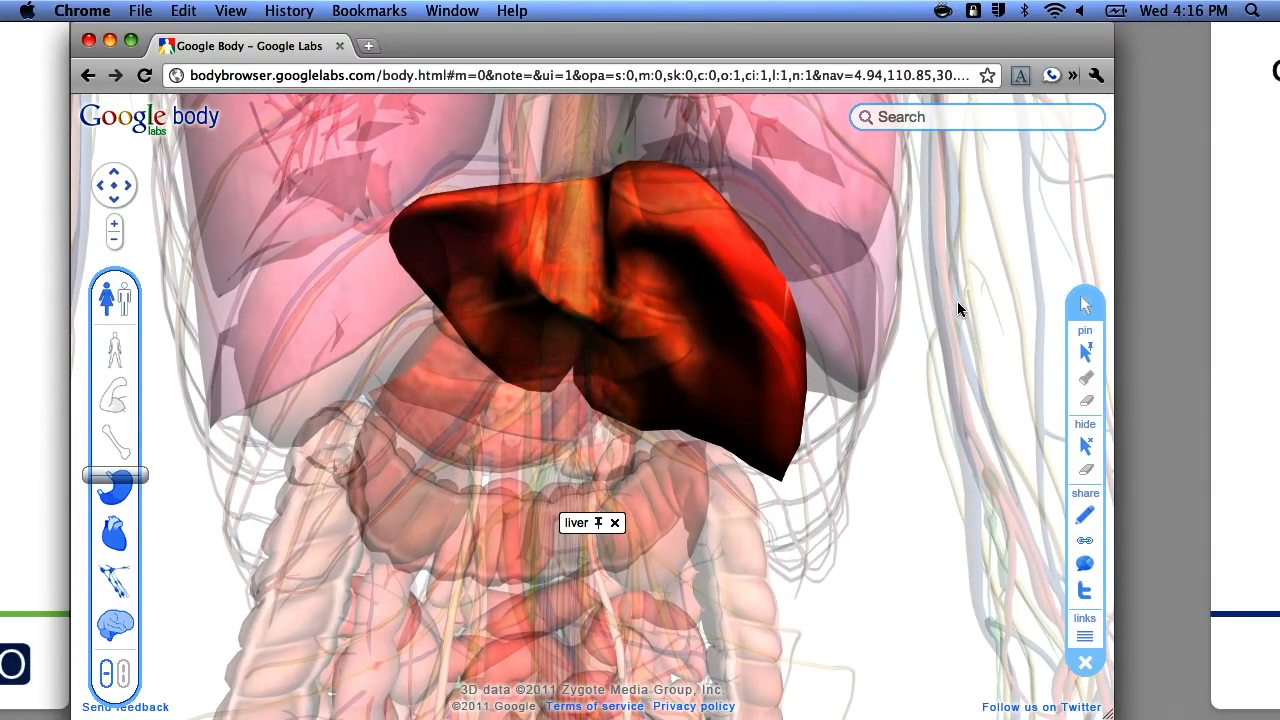
{"action": "mouse_move", "coordinate": [963, 377]}
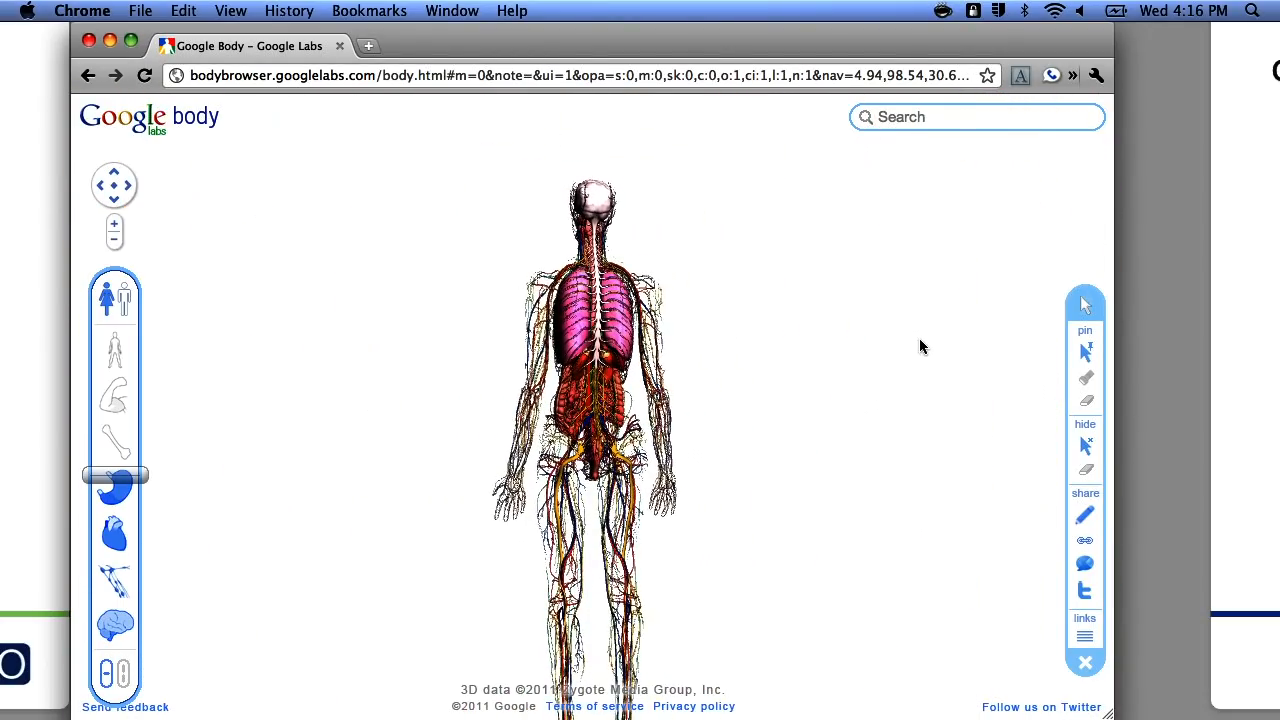
Switch to the Google Cow model to show its circulatory system in 3D
{"action": "left_click", "coordinate": [1084, 637]}
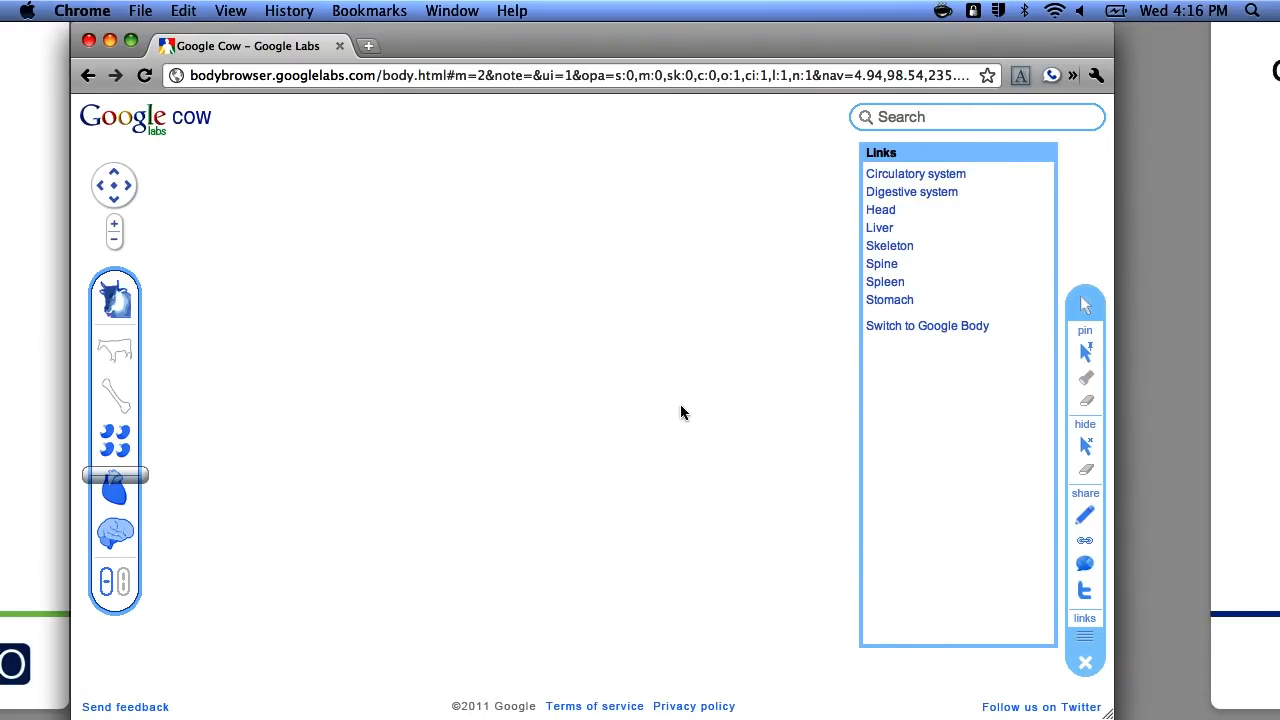
{"action": "mouse_move", "coordinate": [650, 382]}
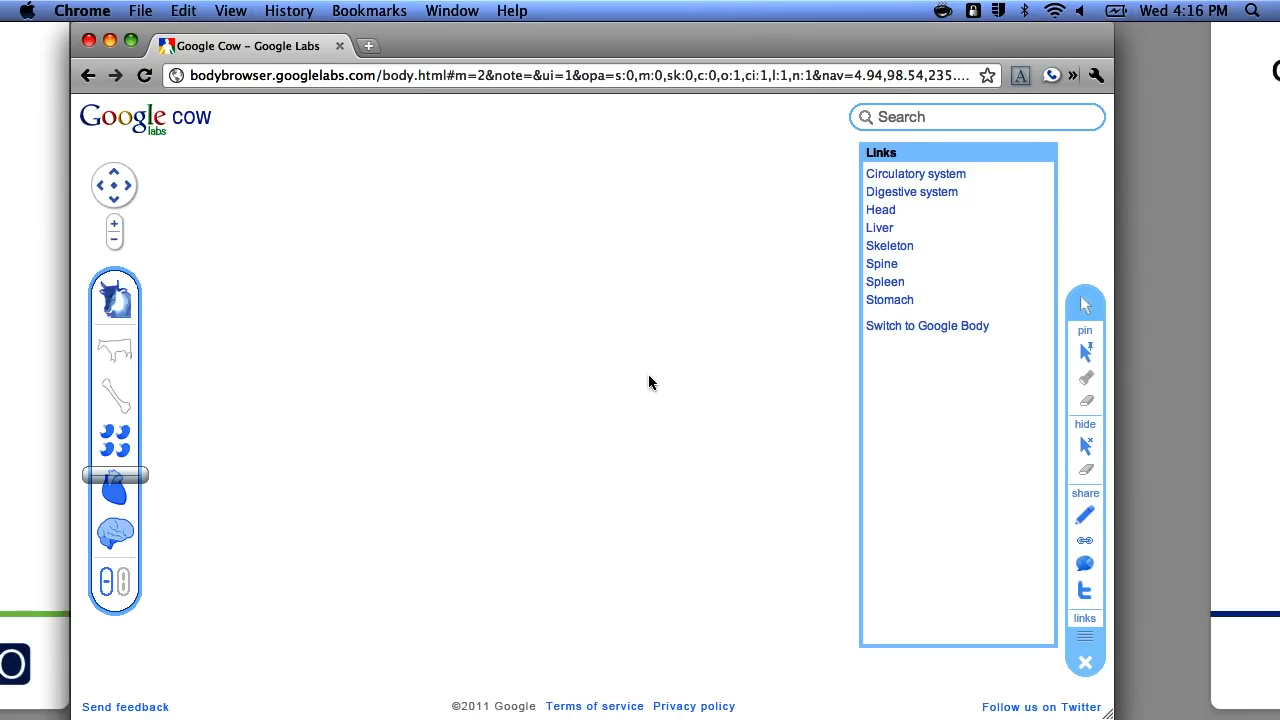
{"action": "left_click", "coordinate": [914, 173]}
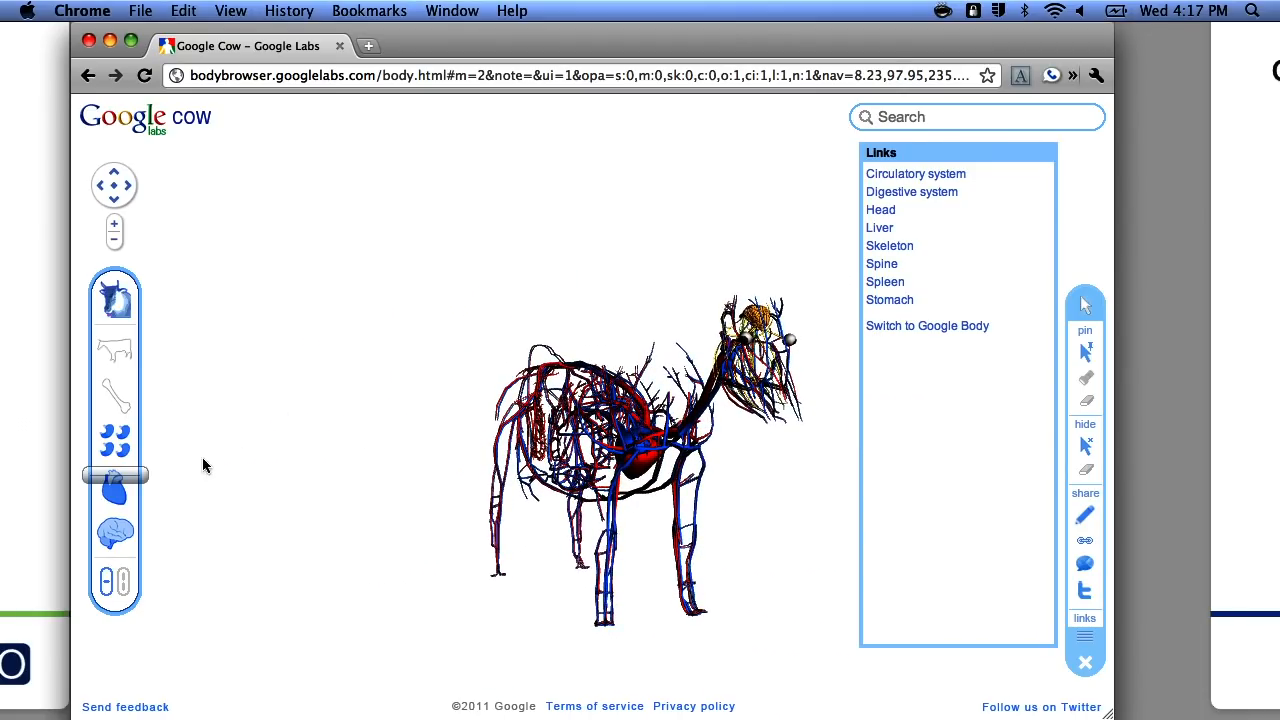
Raise the layer slider to the cow's skin and rotate it to a three-quarter view
{"action": "left_click_drag", "start_coordinate": [115, 475], "coordinate": [115, 388]}
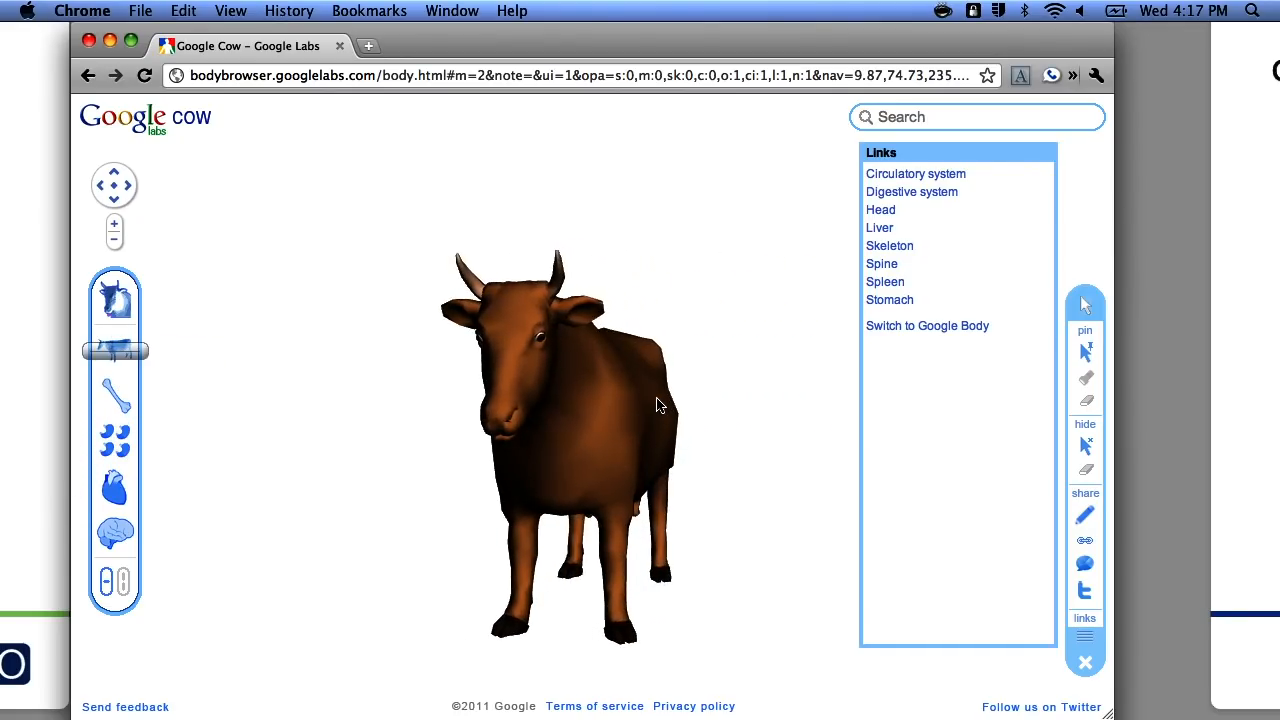
{"action": "left_click_drag", "start_coordinate": [660, 405], "coordinate": [650, 405]}
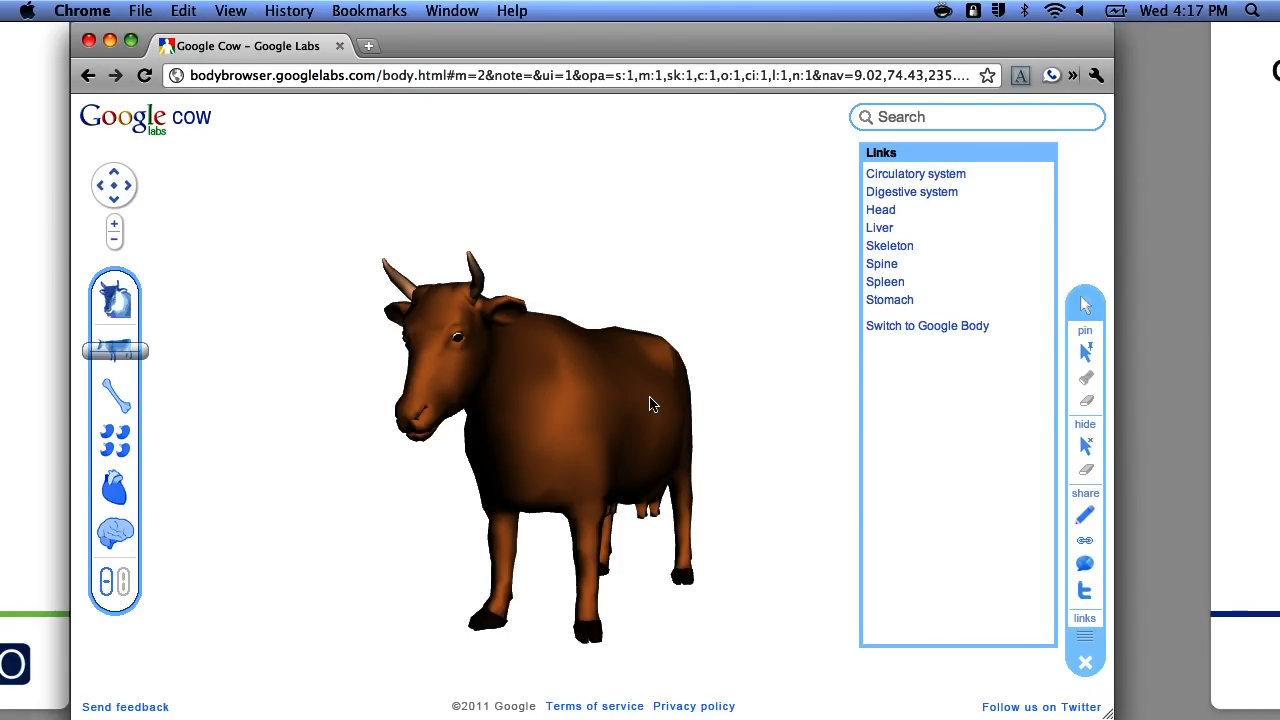
{"action": "mouse_move", "coordinate": [1193, 243]}
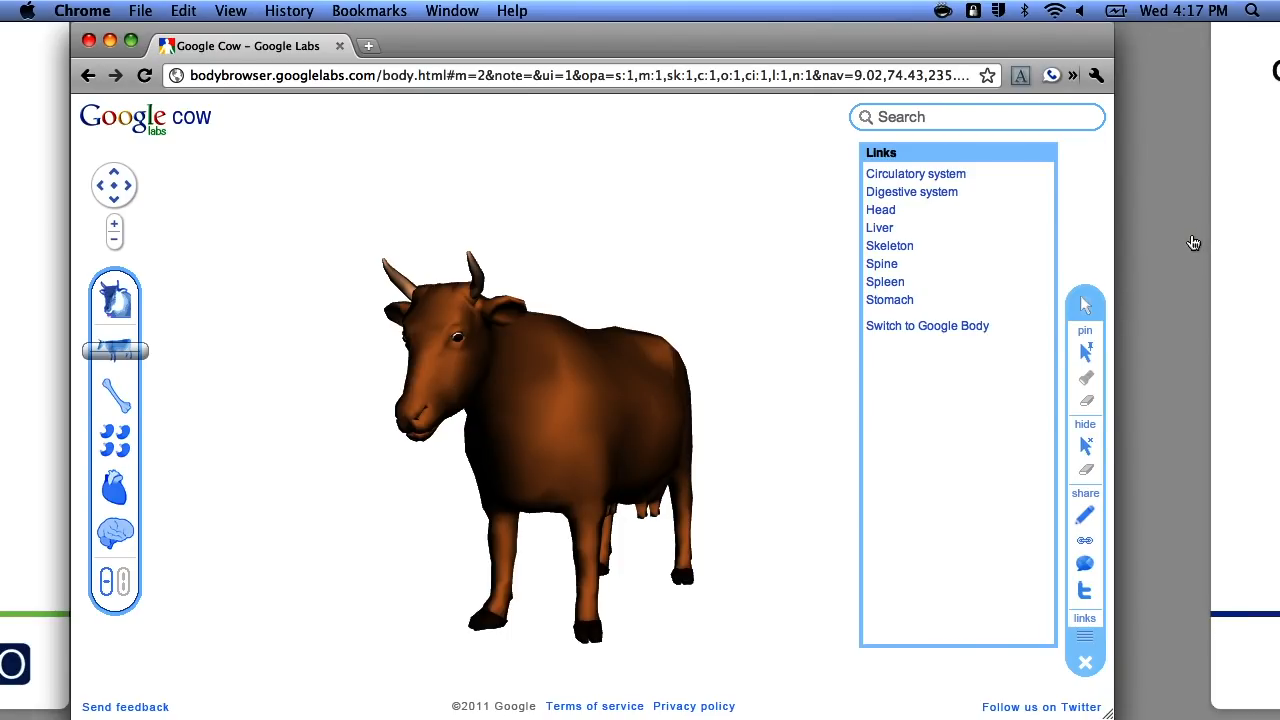